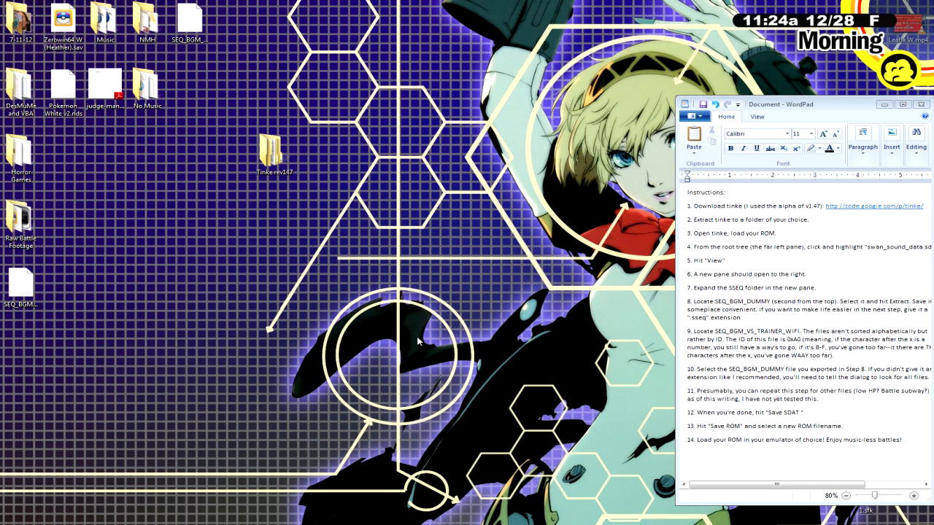
pyautogui.moveTo(733, 219)
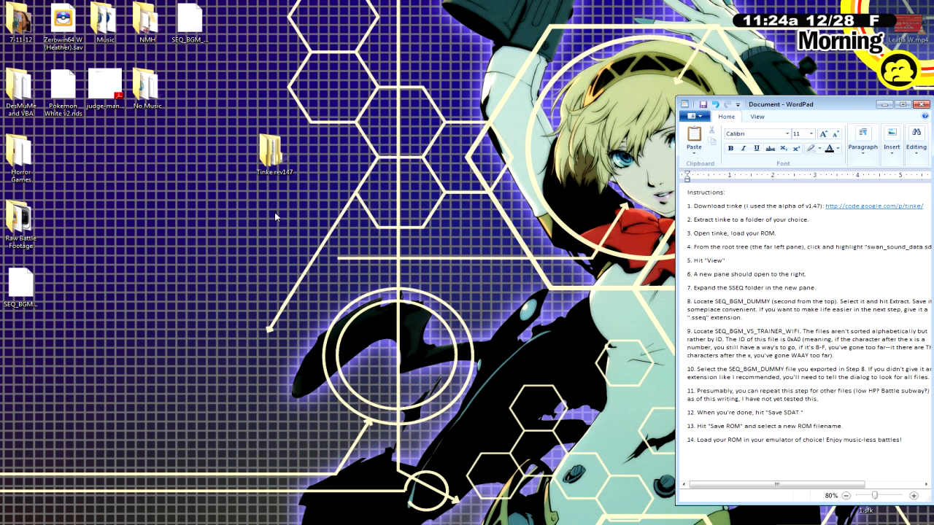
# Launch Tinke from its folder on the desktop.
pyautogui.click(274, 153)
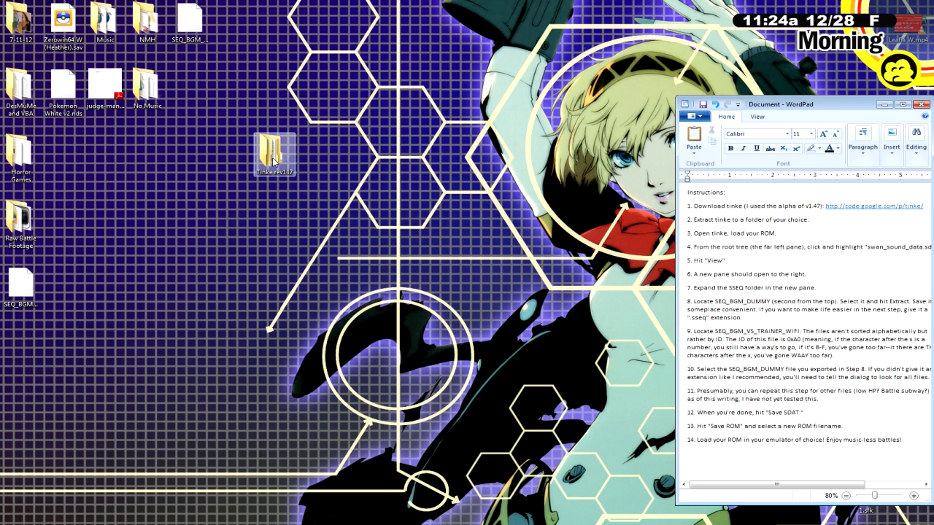
pyautogui.doubleClick(275, 150)
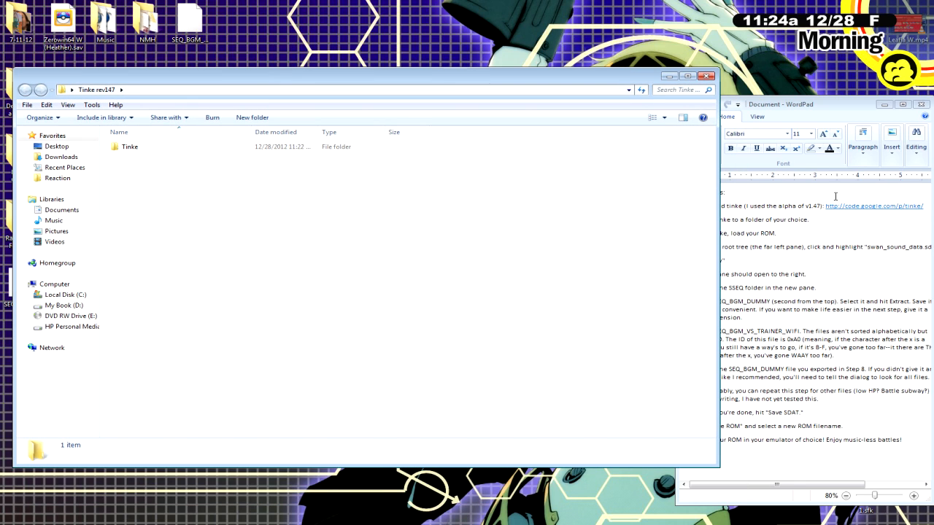
pyautogui.doubleClick(129, 146)
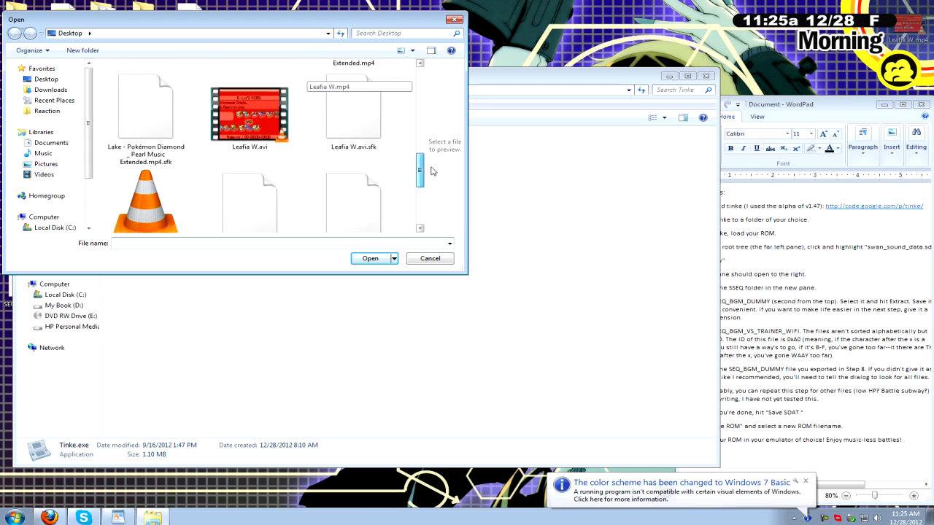
# Load Pokemon White v2.nds from the Desktop into Tinke.
pyautogui.scroll(-3)
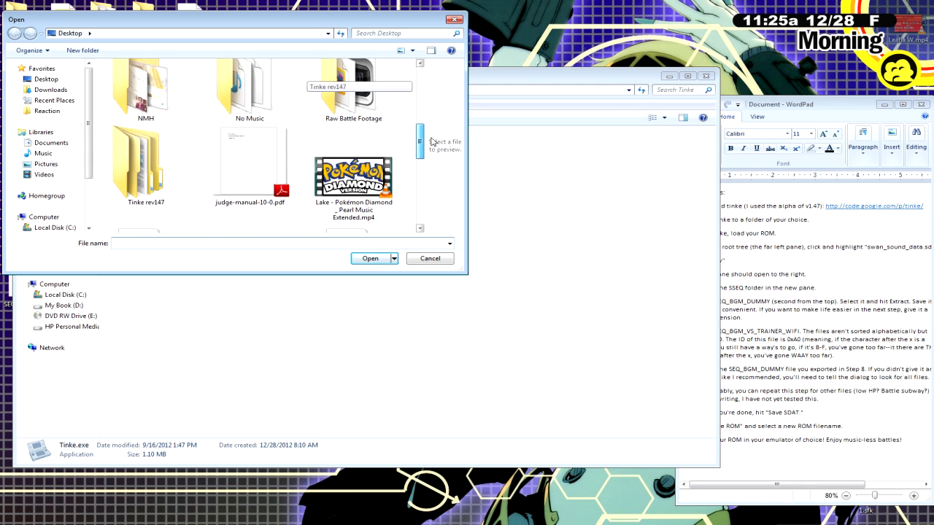
pyautogui.scroll(-3)
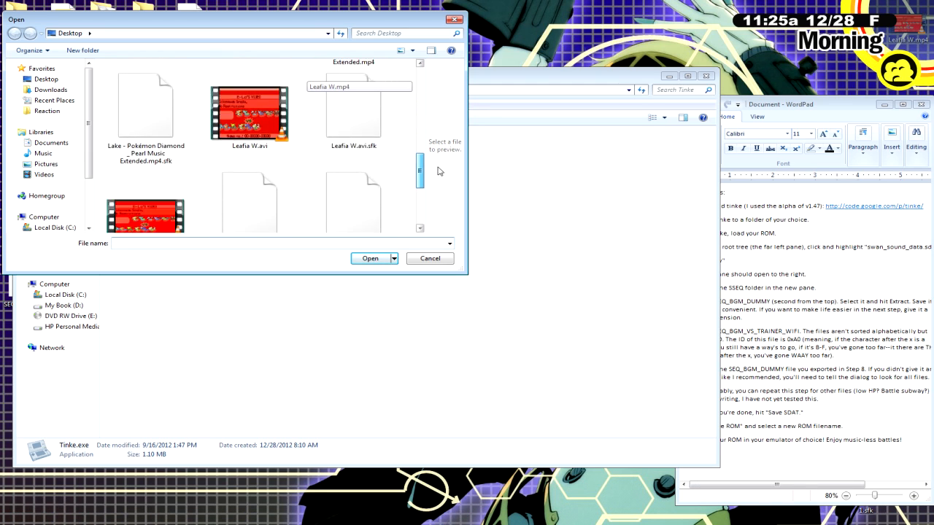
pyautogui.scroll(-3)
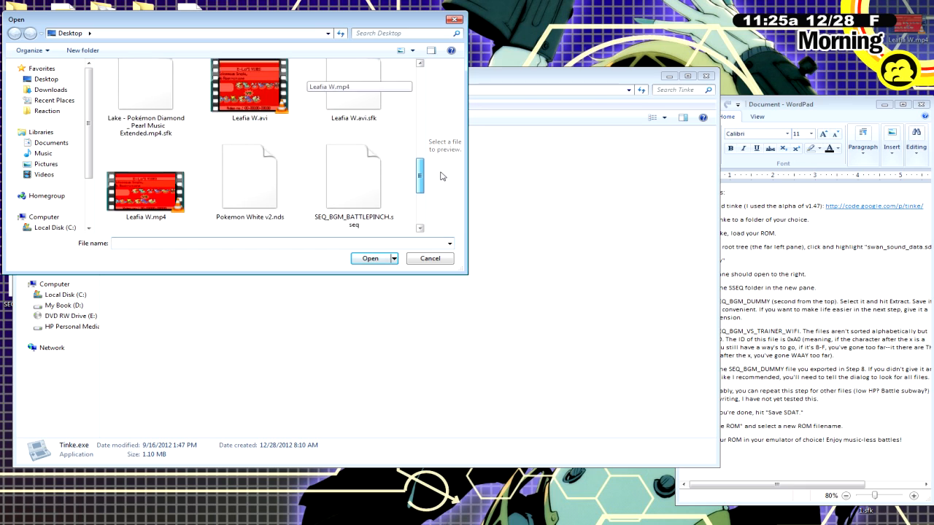
pyautogui.click(249, 113)
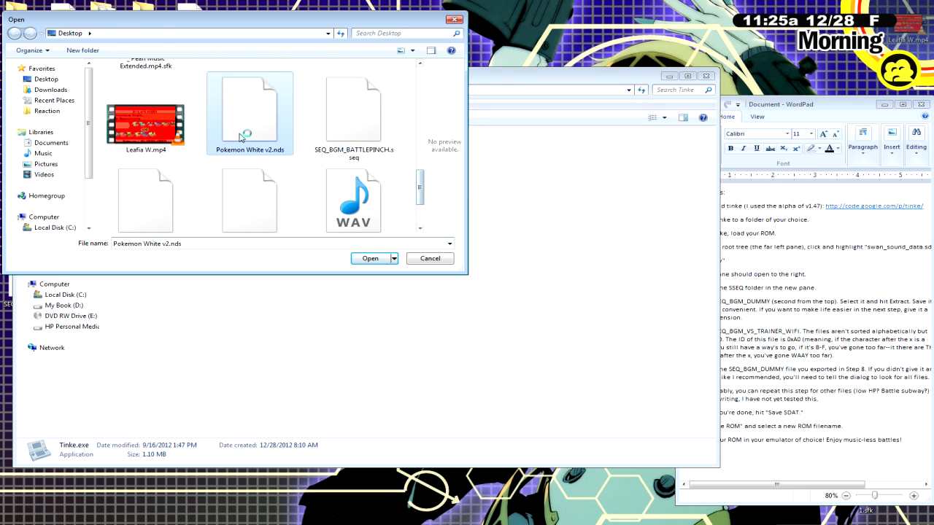
pyautogui.click(370, 258)
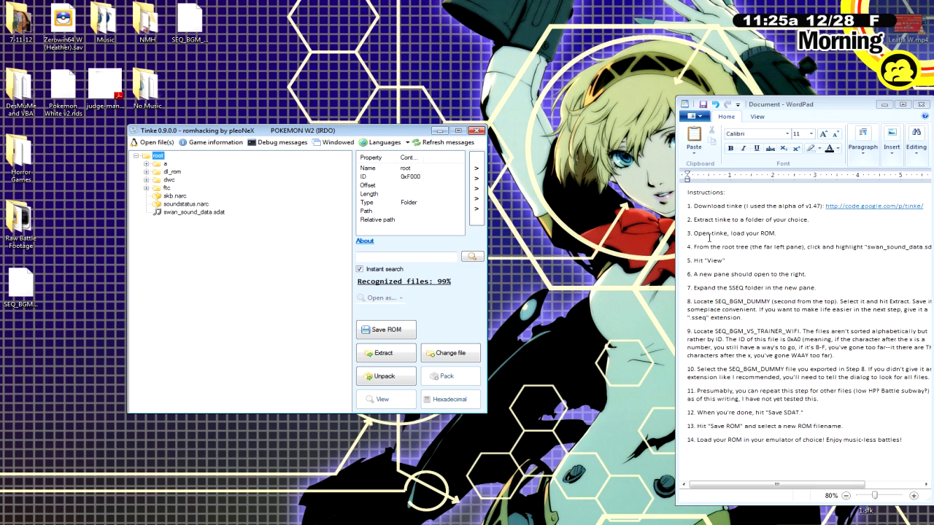
pyautogui.moveTo(219, 218)
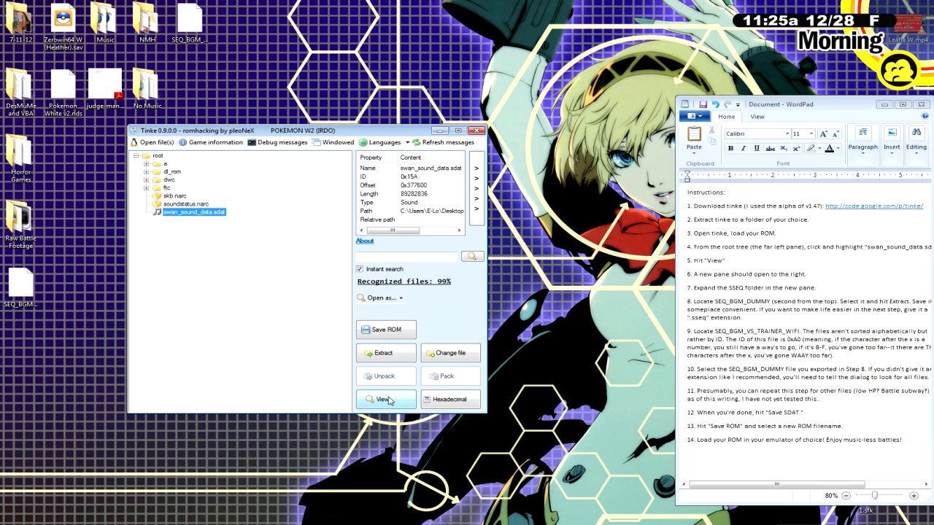
# View swan_sound_data.sdat in a new pane and expand its SSEQ sequence list.
pyautogui.click(385, 400)
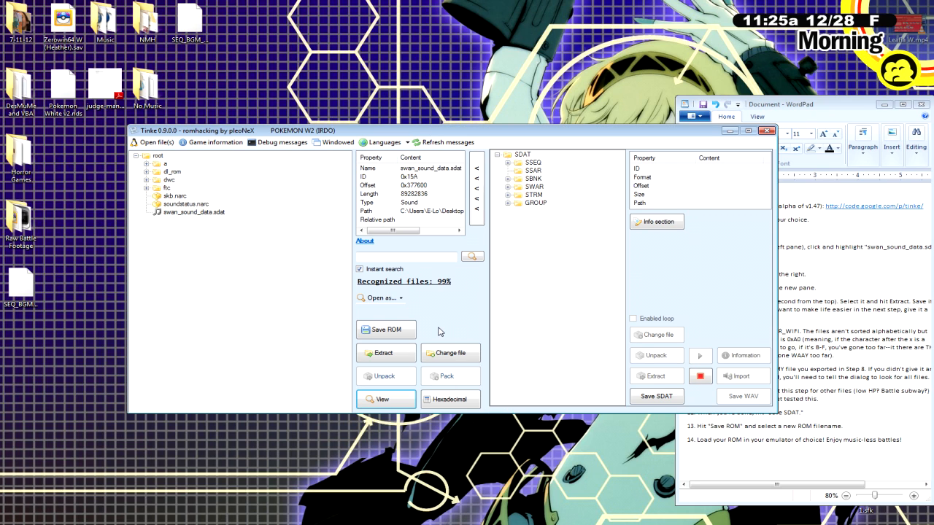
pyautogui.click(508, 162)
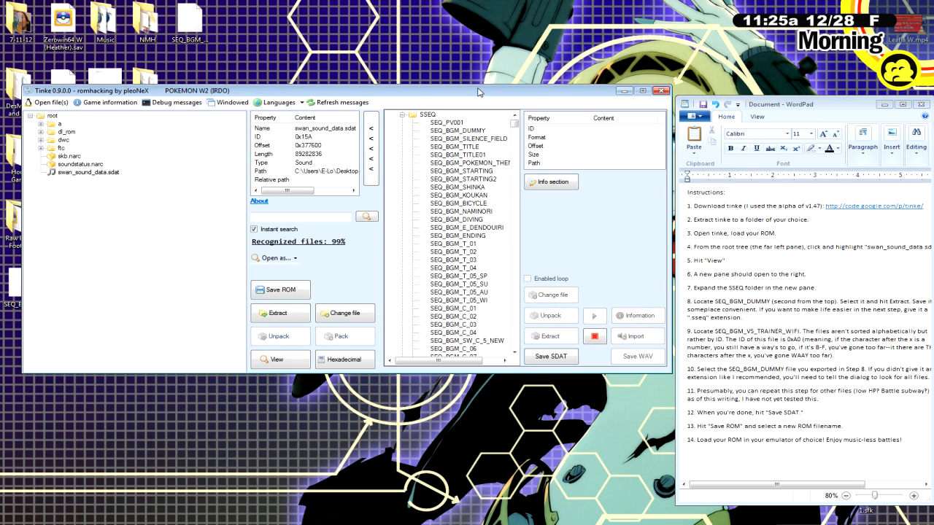
pyautogui.moveTo(455, 137)
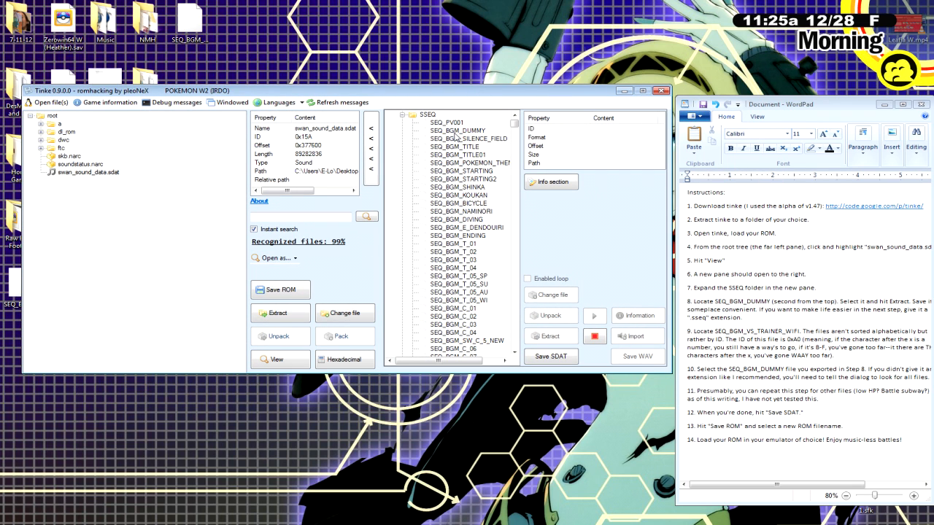
# Extract SEQ_BGM_DUMMY to the desktop as SEQ_BGM_DUMMY.sseq.
pyautogui.click(458, 130)
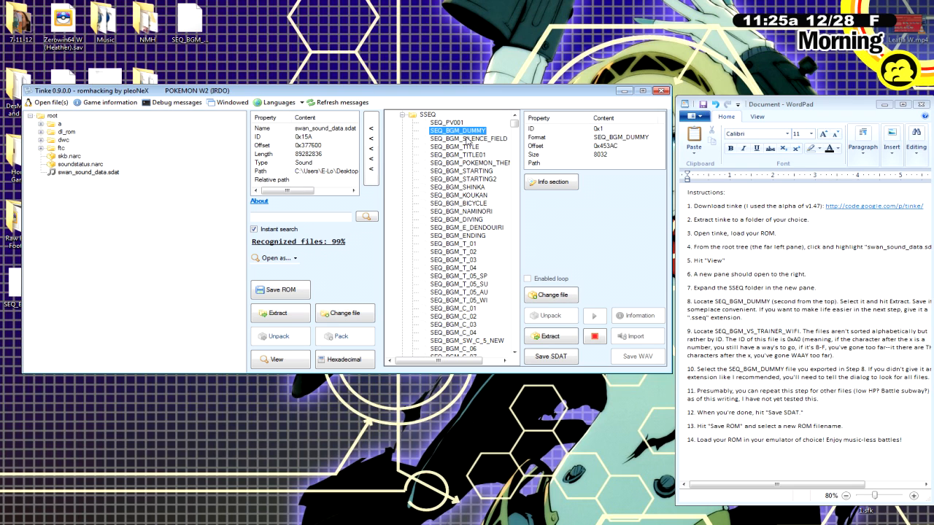
pyautogui.click(550, 336)
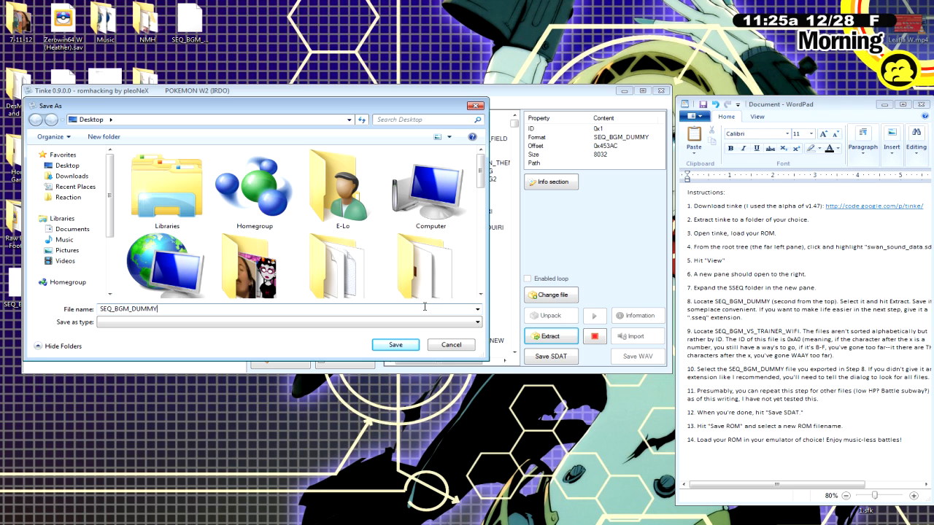
pyautogui.write('.sseq')
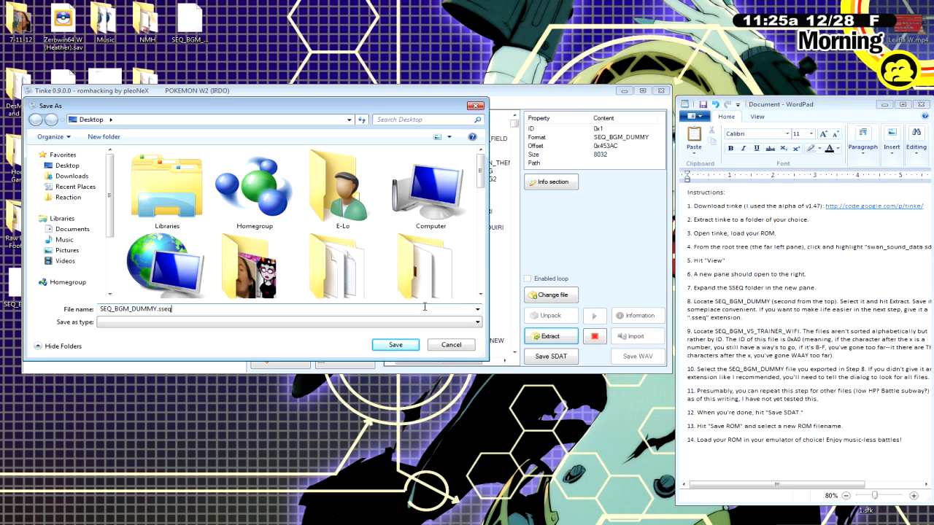
pyautogui.click(394, 345)
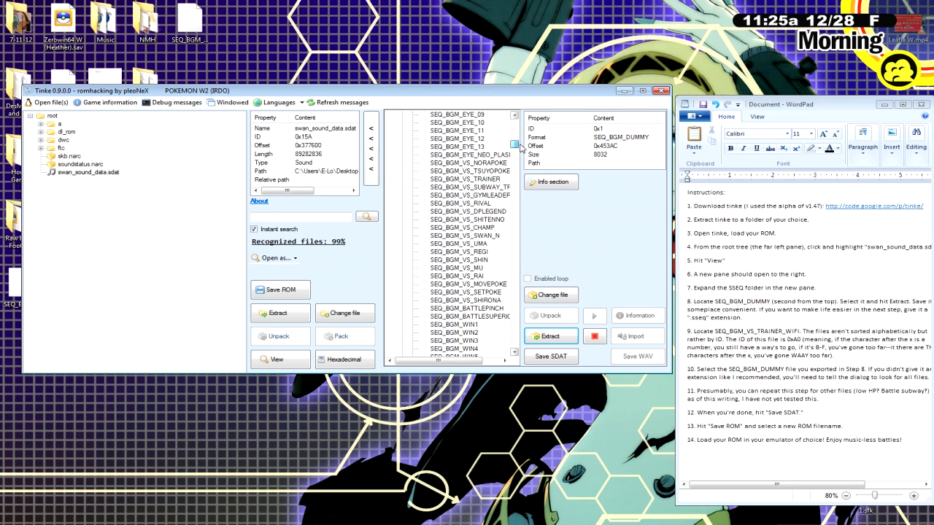
# Select SEQ_BGM_VS_TRAINER and start replacing it with another .sseq file.
pyautogui.scroll(-3)
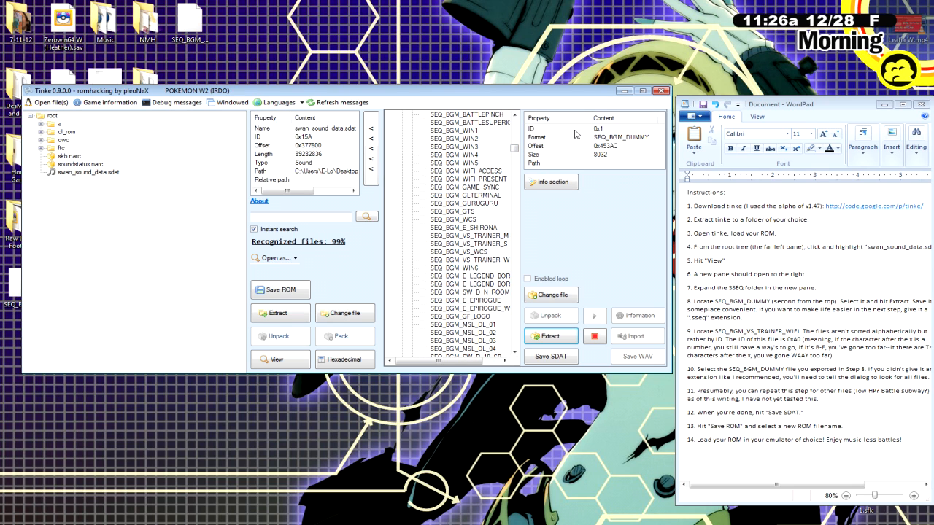
pyautogui.click(454, 155)
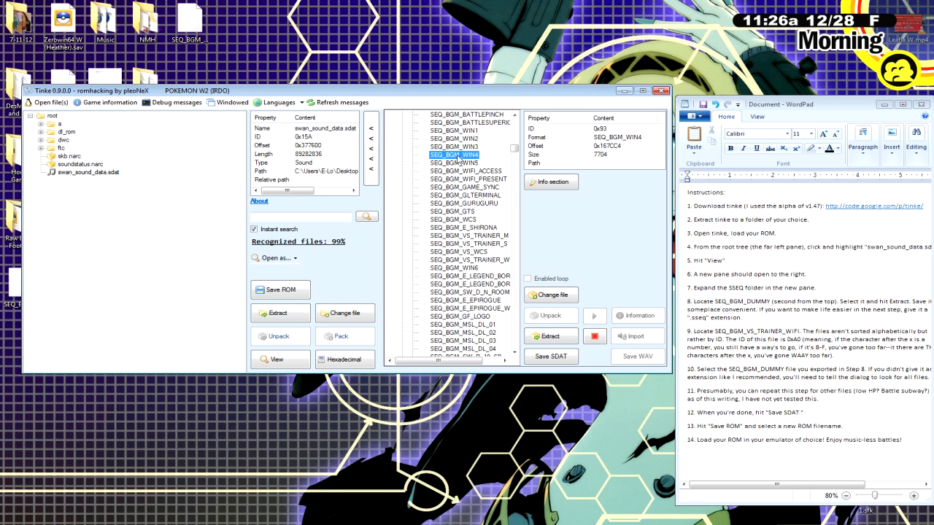
pyautogui.click(470, 260)
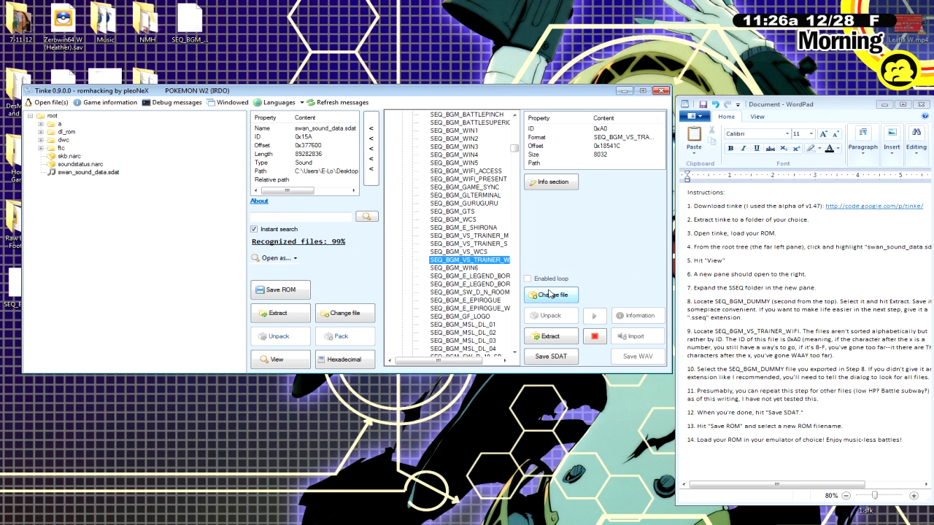
pyautogui.click(552, 294)
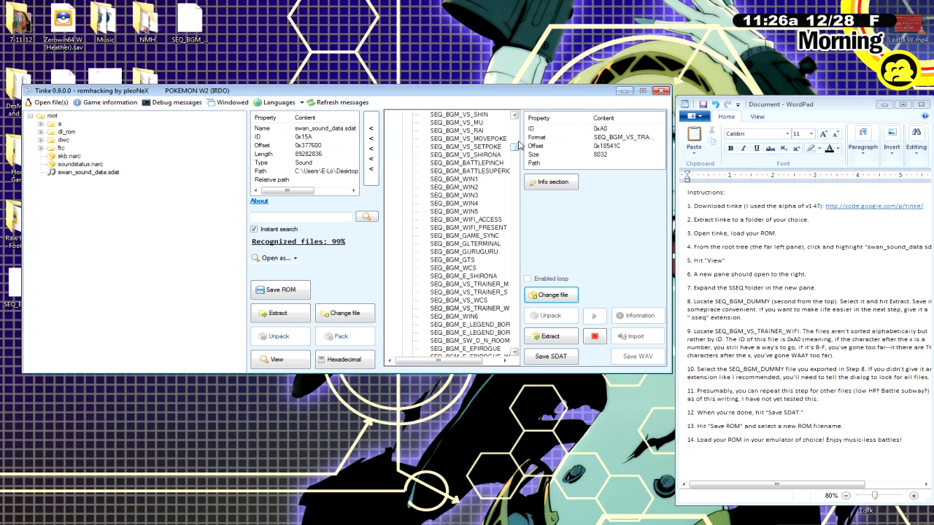
# Replace SEQ_BGM_BATTLEPINCH with SEQ_BGM_BATTLEPINCH.sseq from the Desktop.
pyautogui.click(467, 162)
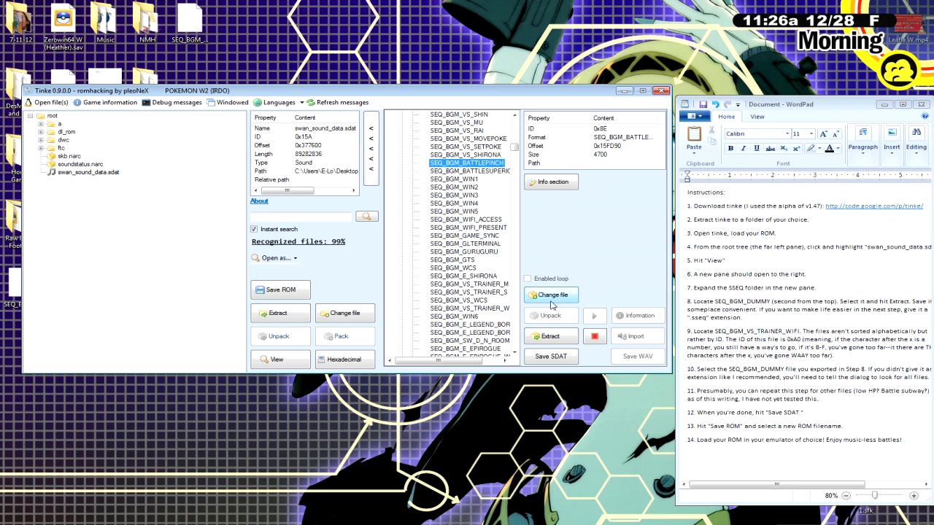
pyautogui.click(550, 295)
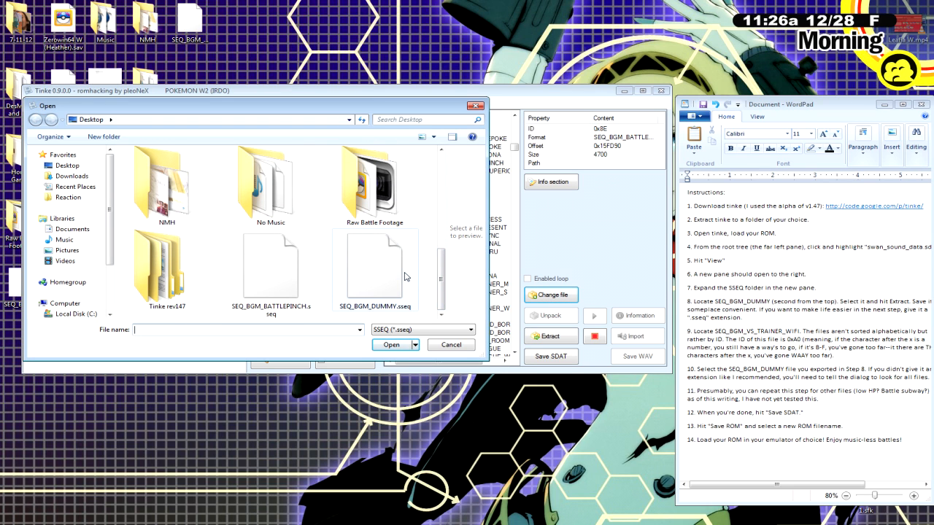
pyautogui.moveTo(373, 274)
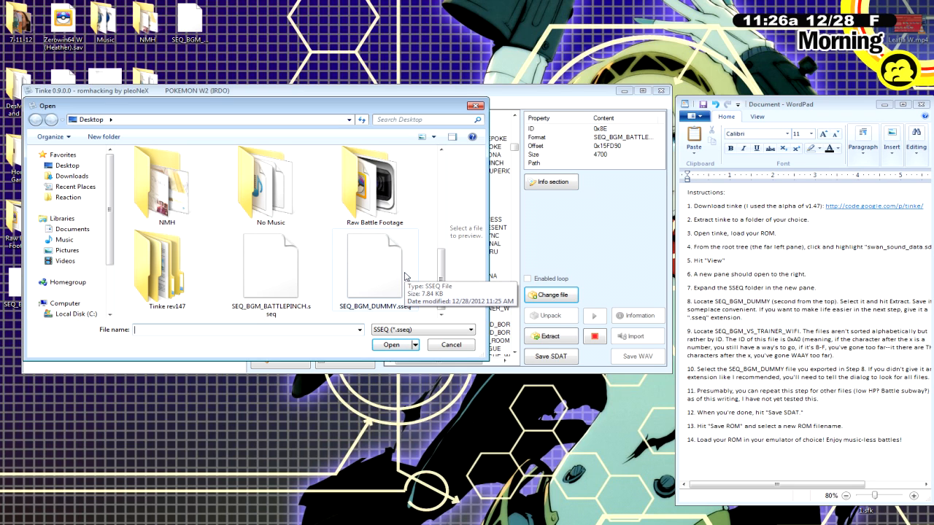
pyautogui.click(271, 263)
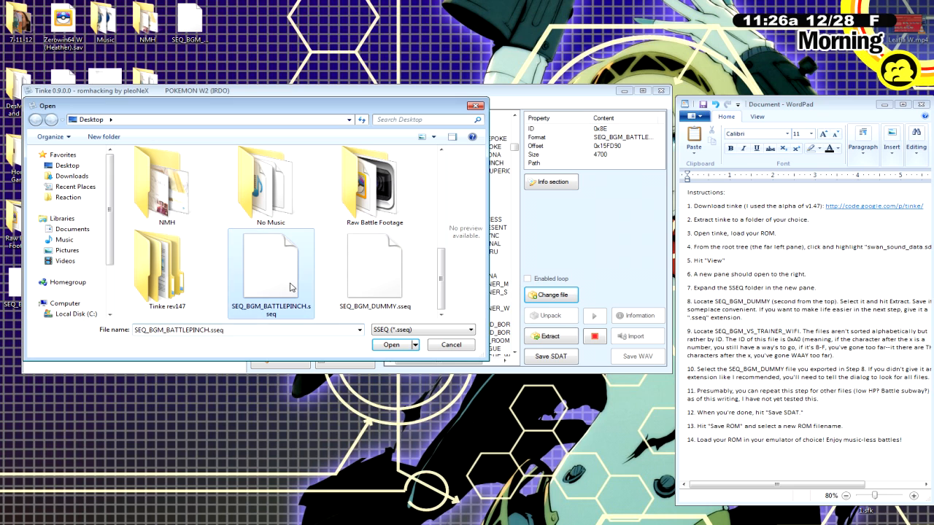
pyautogui.click(391, 344)
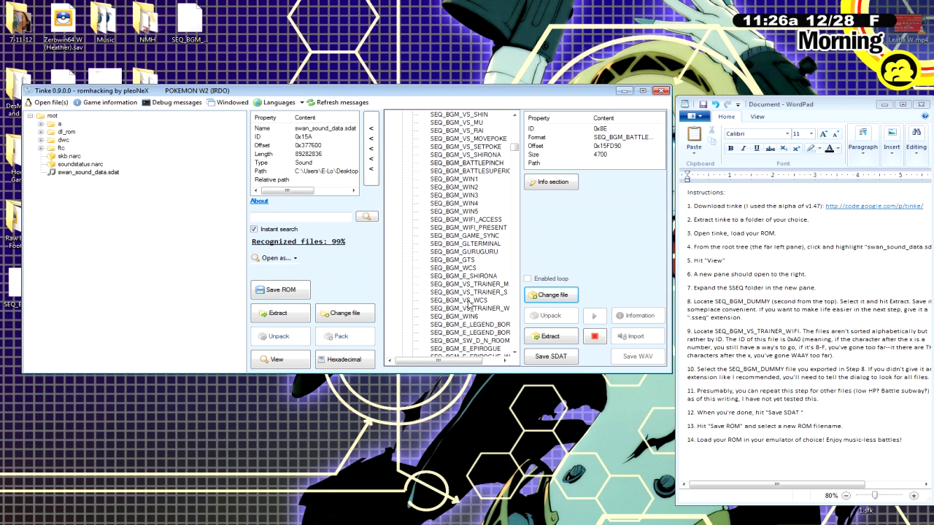
# Pack the SDAT and save the modified ROM to the desktop as testdis.
pyautogui.click(466, 161)
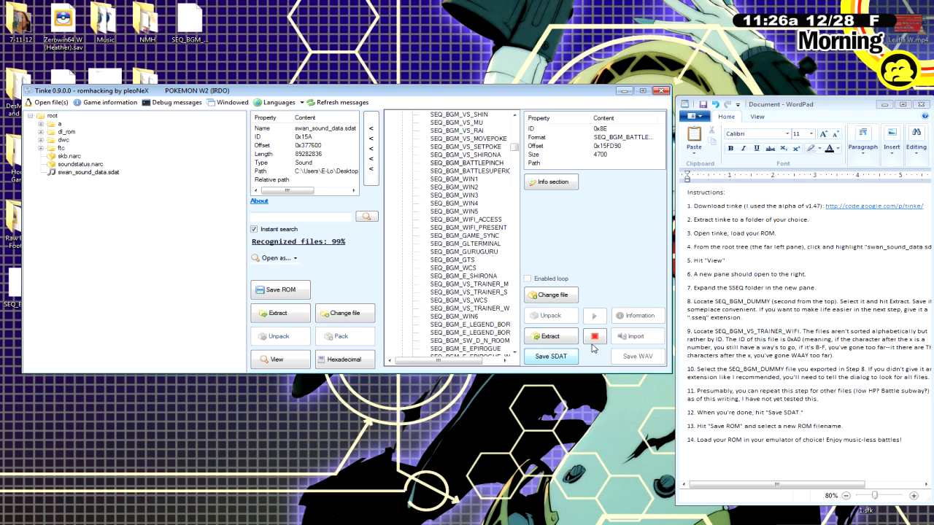
pyautogui.click(280, 289)
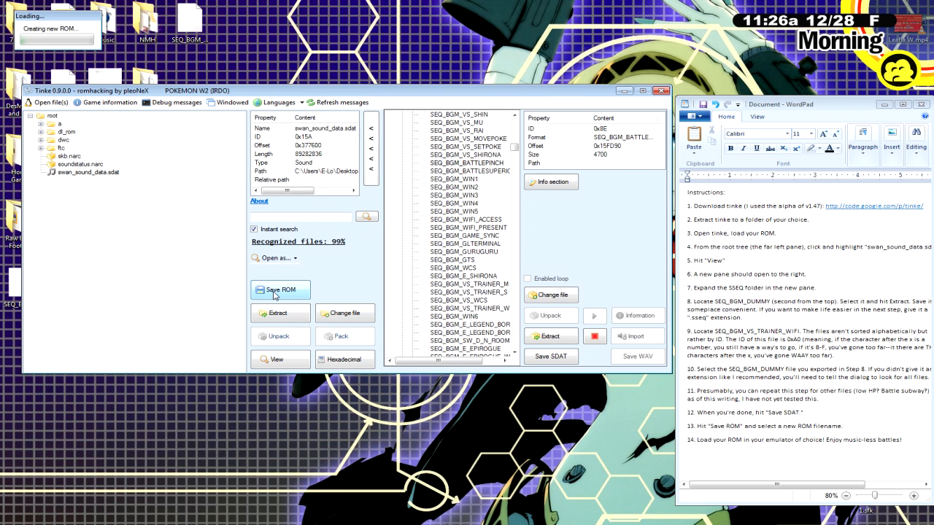
pyautogui.click(280, 289)
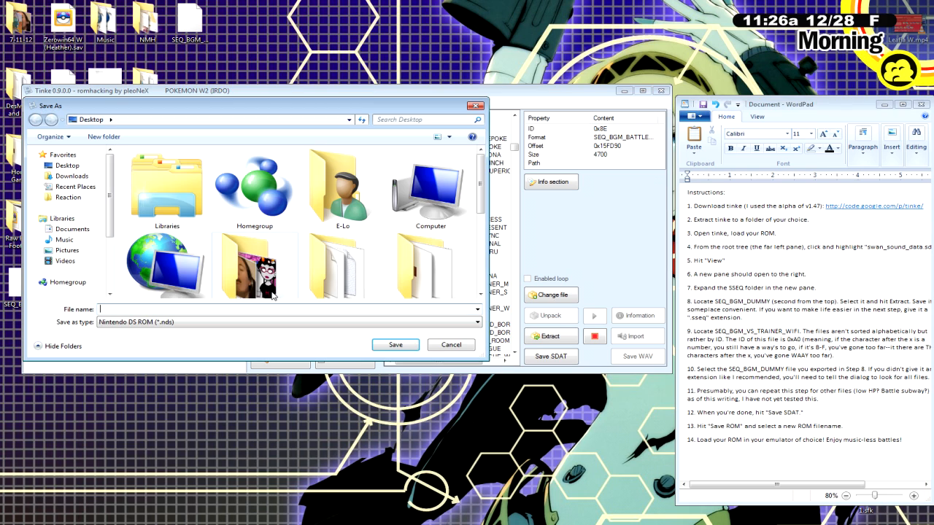
pyautogui.write('testdis')
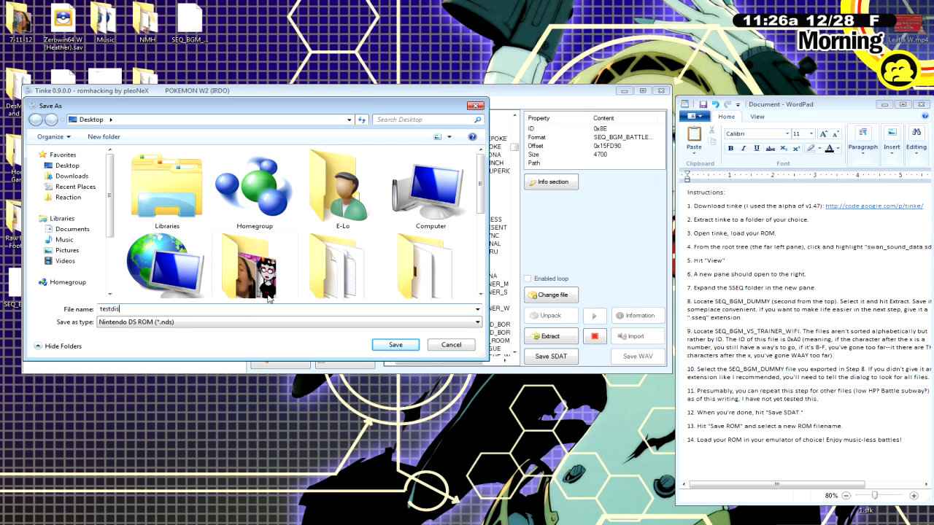
pyautogui.click(394, 345)
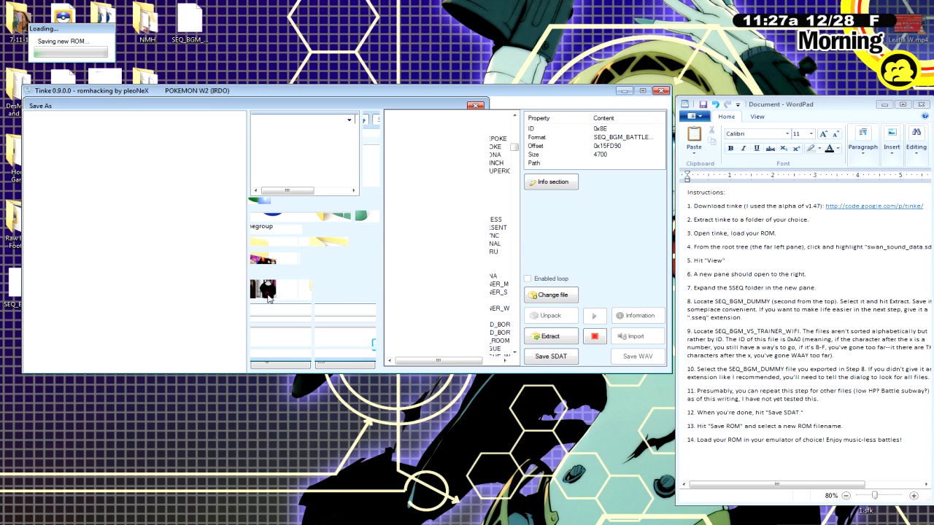